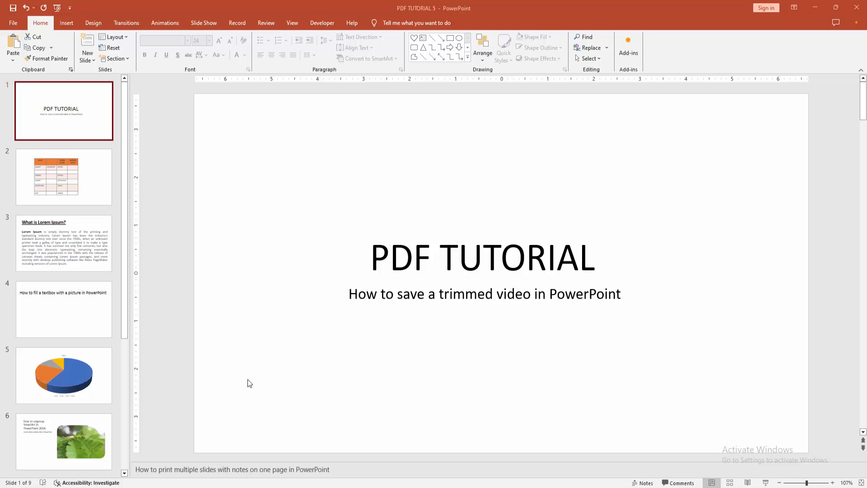
mouse_move(240, 347)
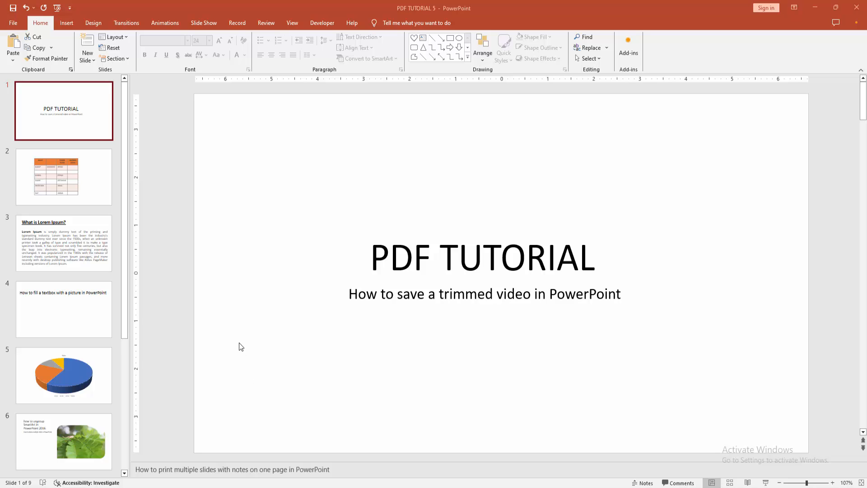
mouse_move(54, 34)
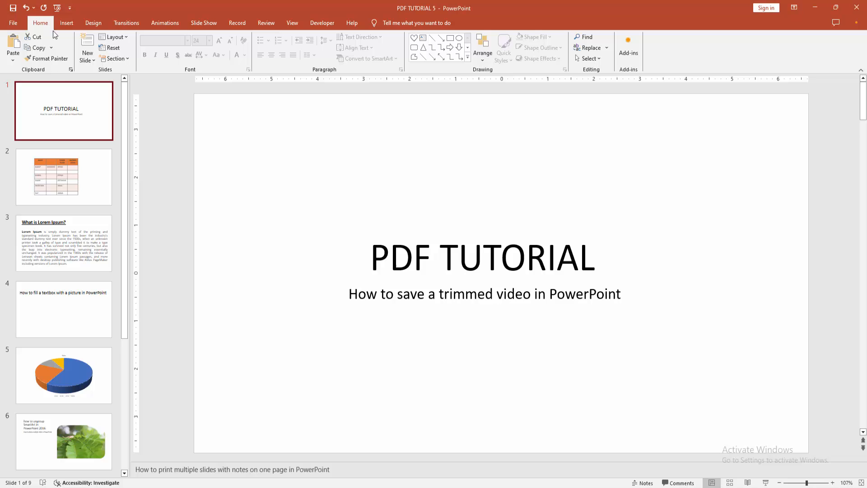
Show the New Slide layout gallery from the Home ribbon
click(87, 54)
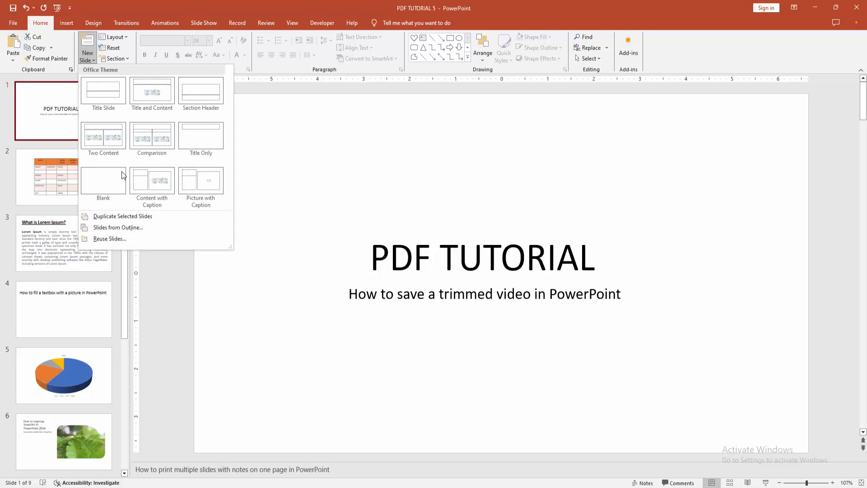
Add a blank slide 2 and insert the signature-transparency tutorial video from this device
click(103, 182)
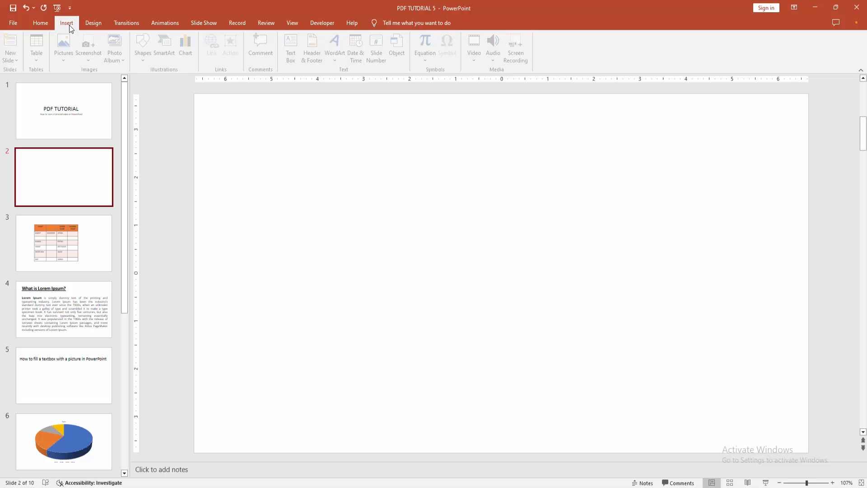
click(476, 44)
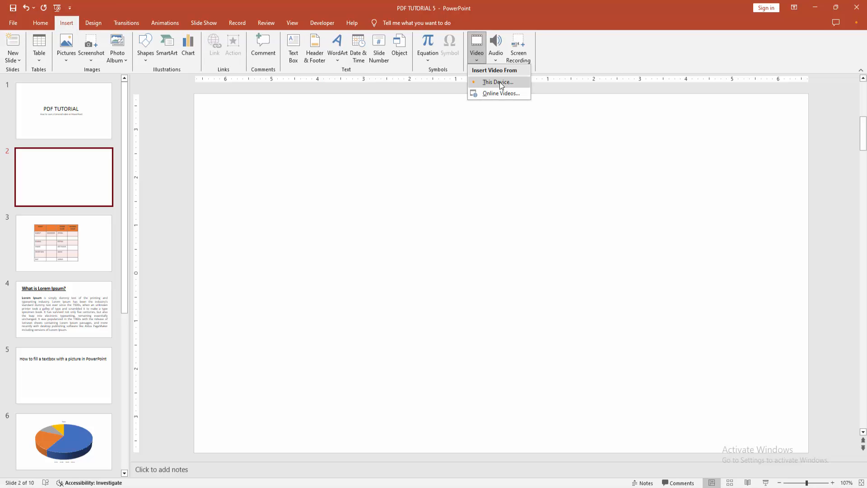
click(497, 82)
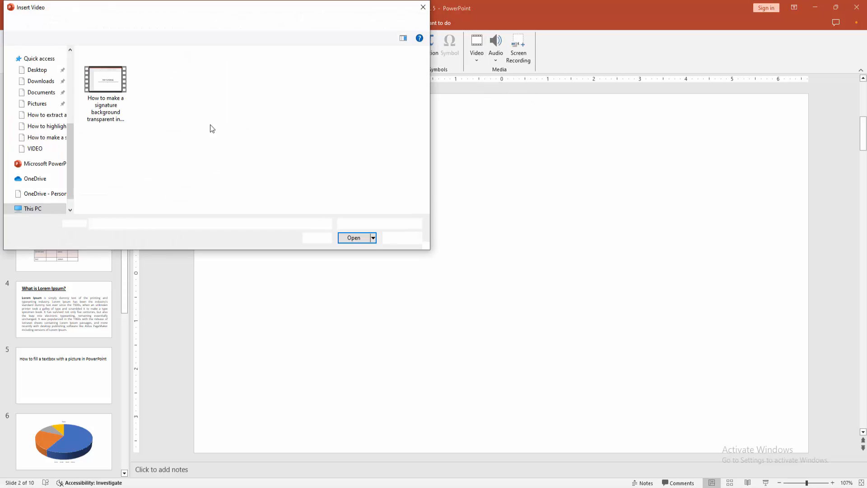
click(353, 238)
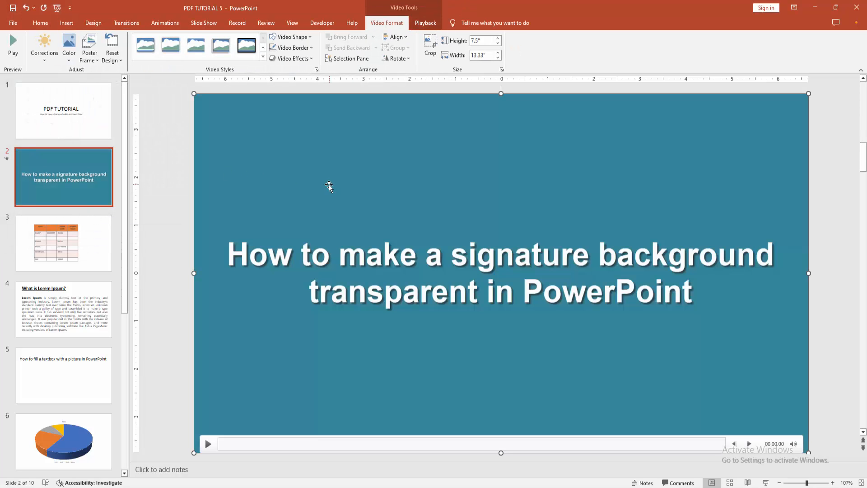
Trim the video from Playback so it starts on the magenta signature scene
click(426, 22)
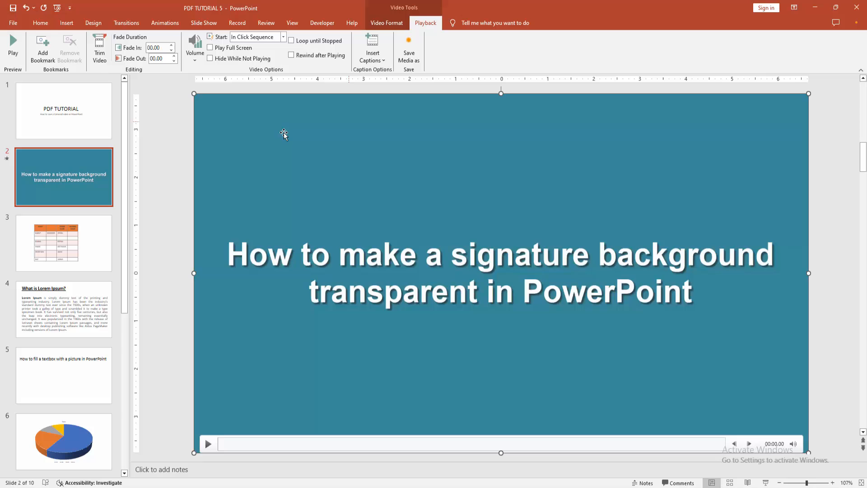
click(99, 47)
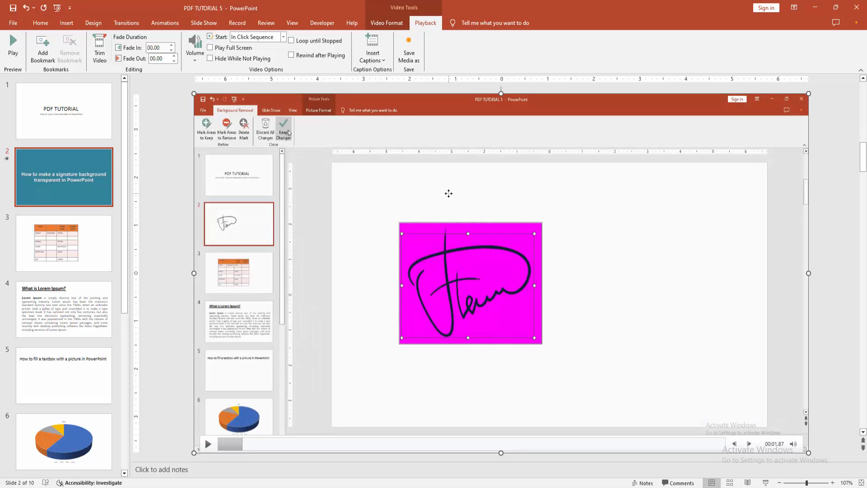
mouse_move(481, 310)
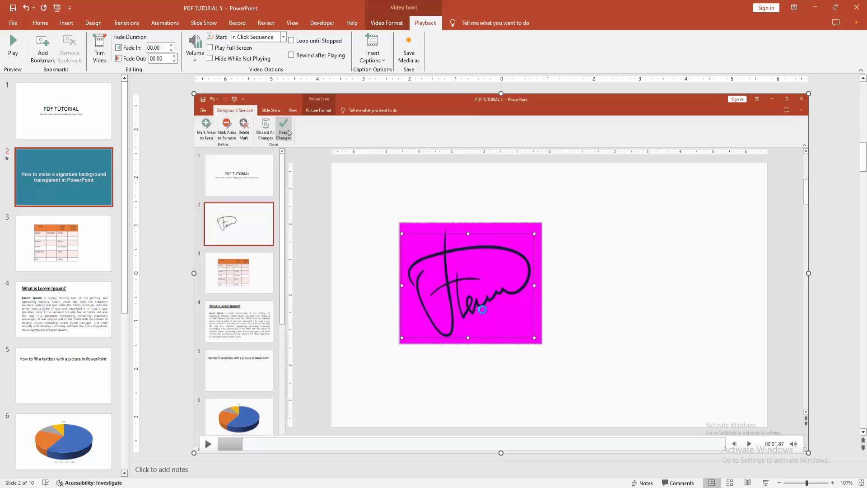
Export the video via Save Media as to the Desktop as 'Video one'
click(408, 47)
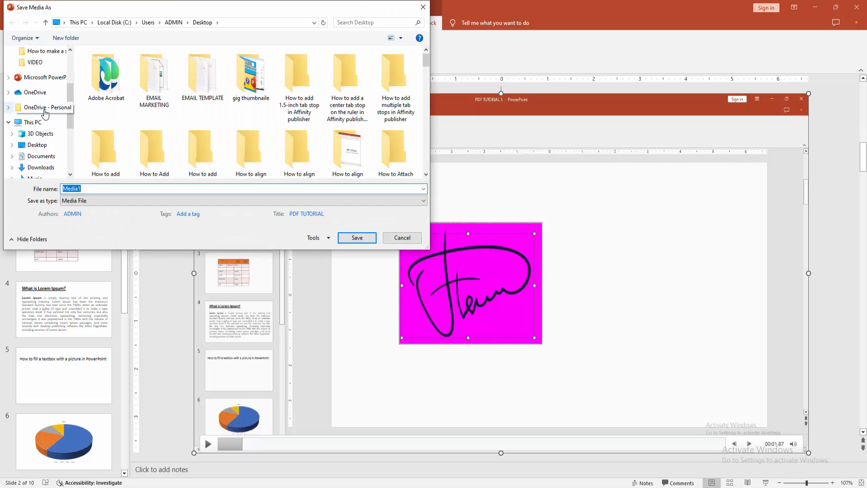
click(36, 70)
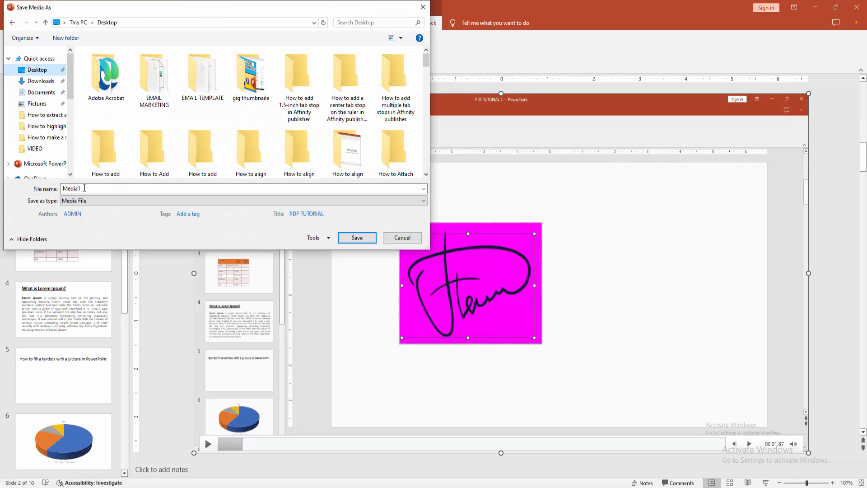
text(V)
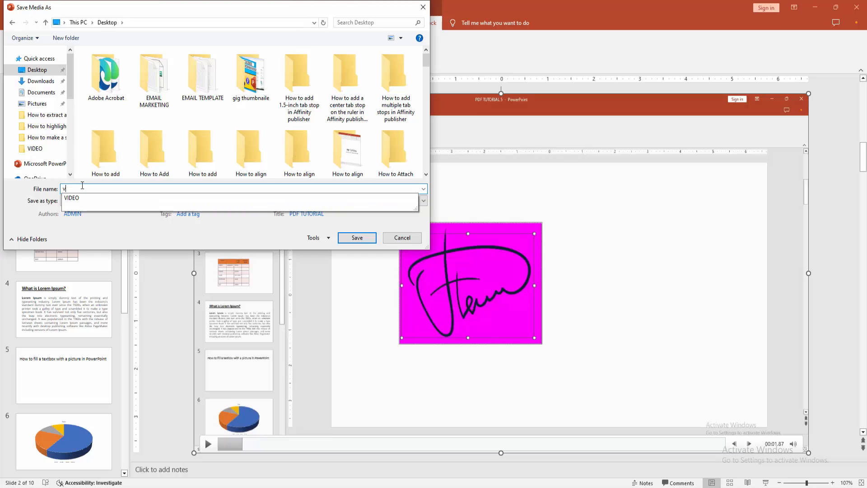
text(ideo one)
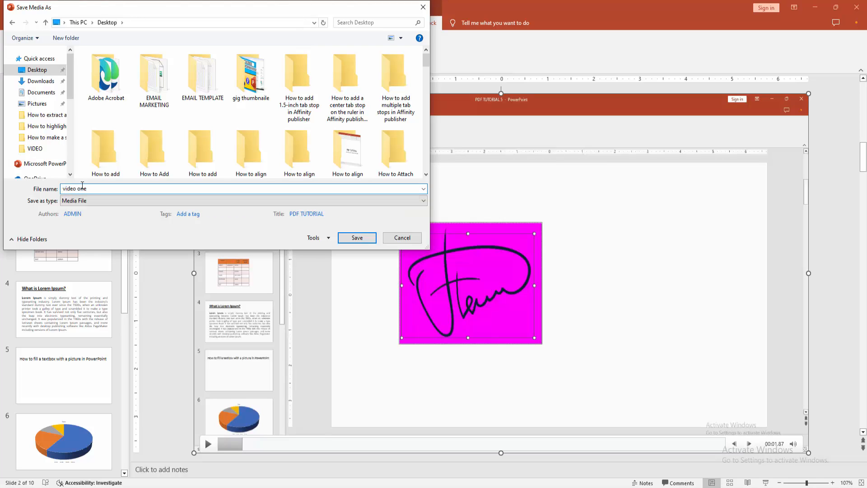
click(355, 237)
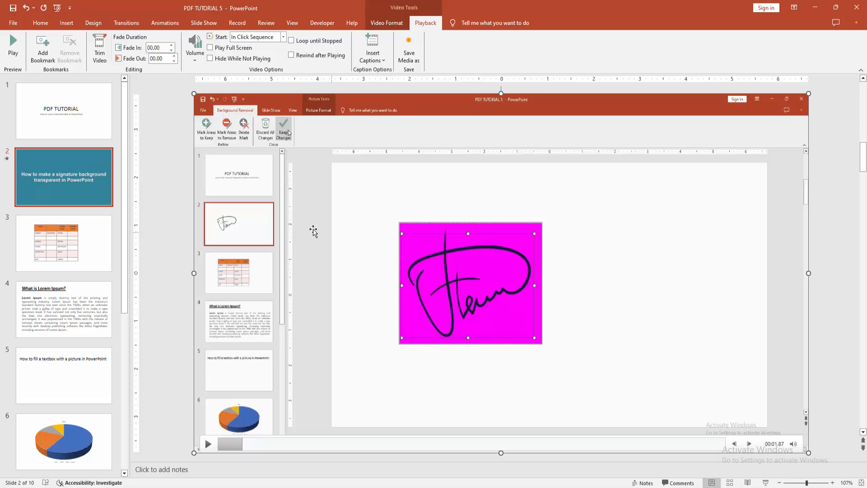
mouse_move(312, 230)
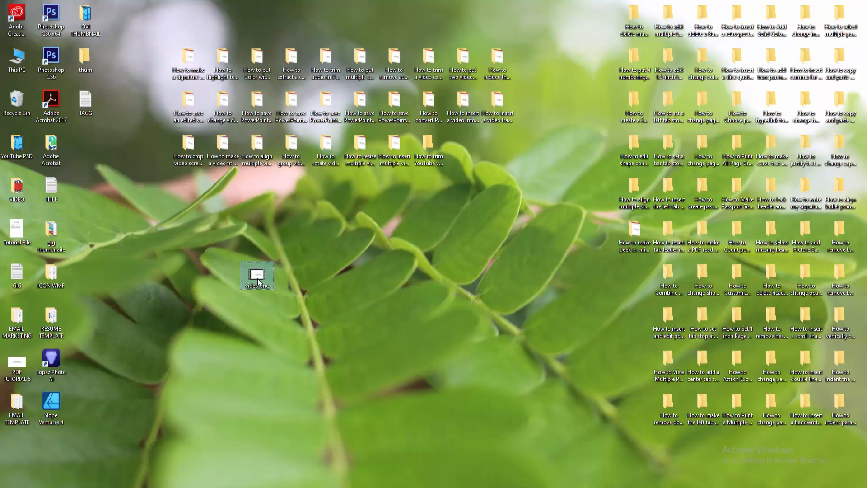
Launch the saved 'video one' file from the desktop in a media player
double_click(256, 275)
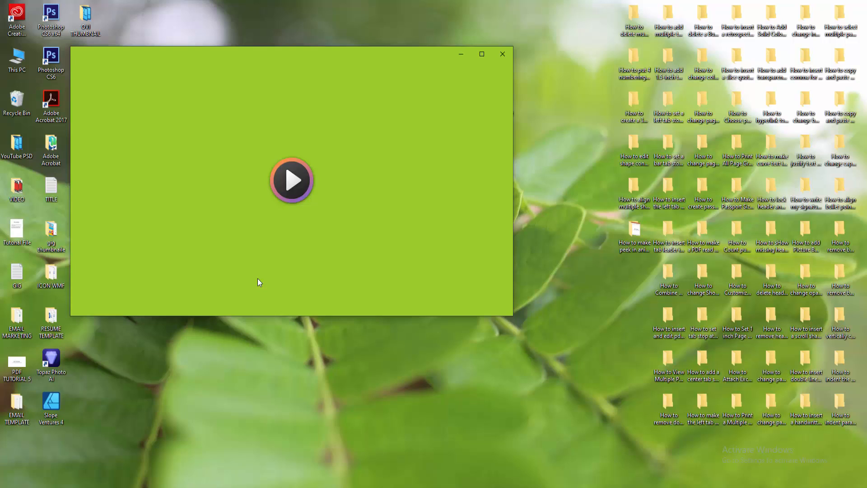